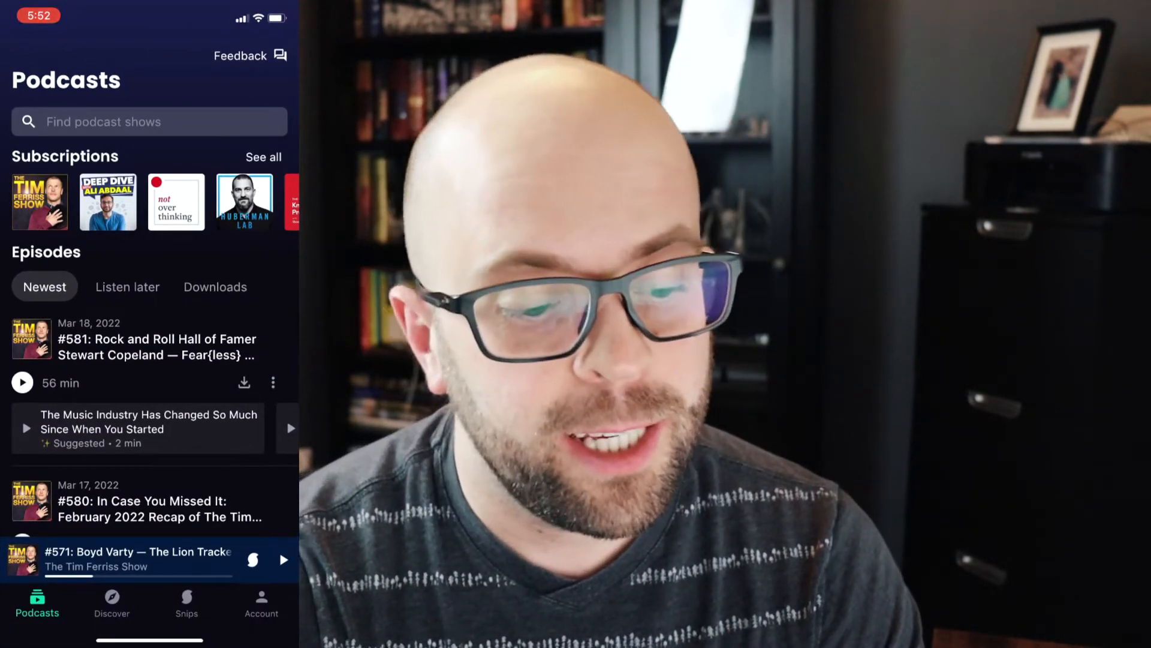
Step: Enable the Readwise integration under Account > Export & sync so snips auto-sync to Readwise
left_click(260, 602)
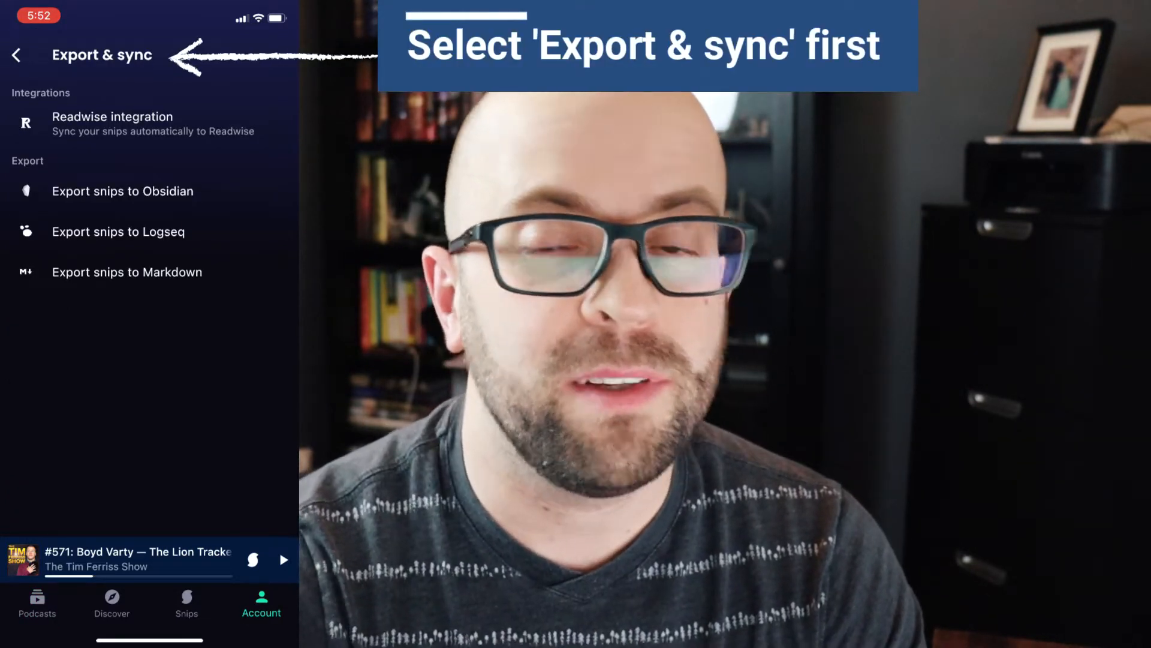
left_click(113, 124)
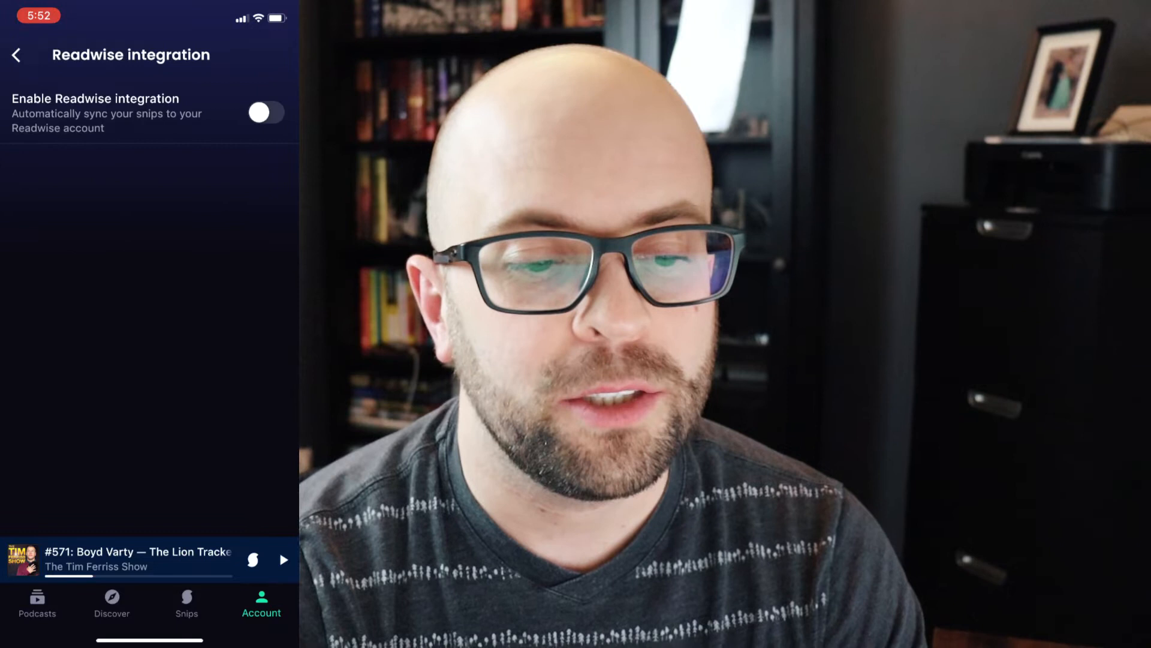
left_click(266, 112)
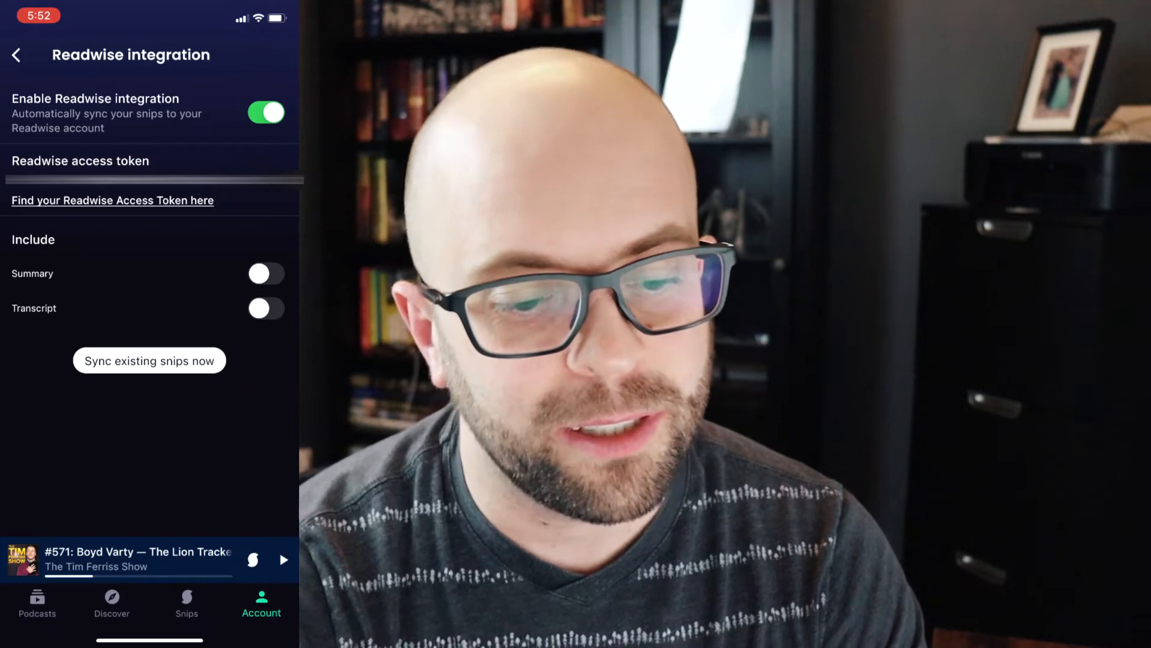
left_click(111, 200)
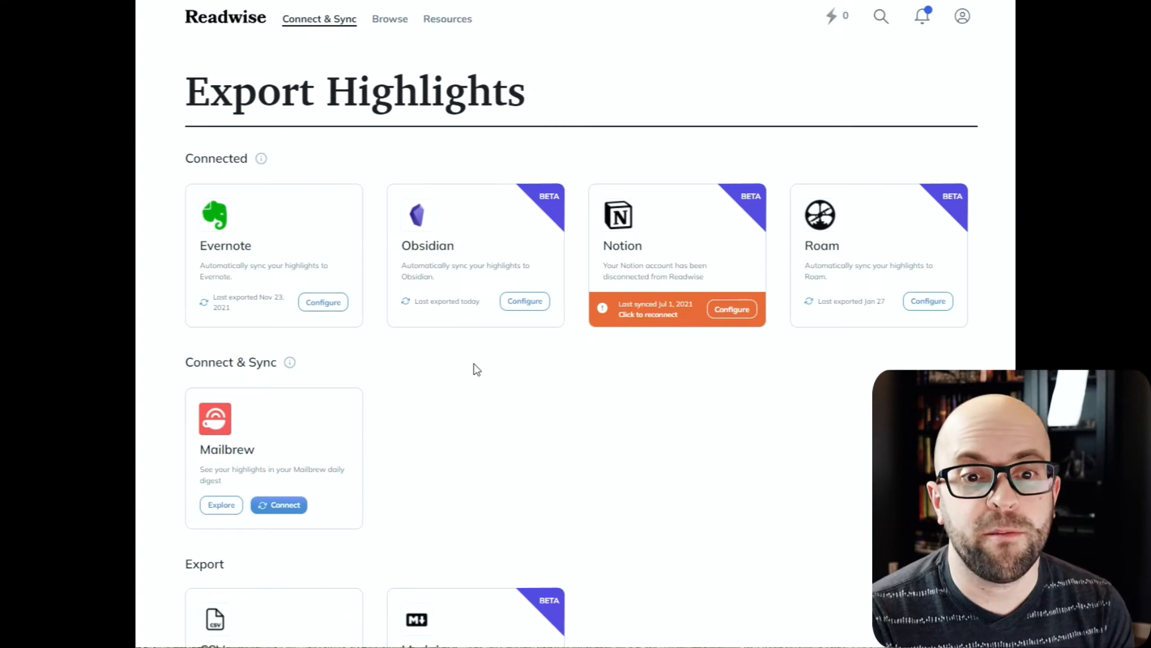
mouse_move(524, 301)
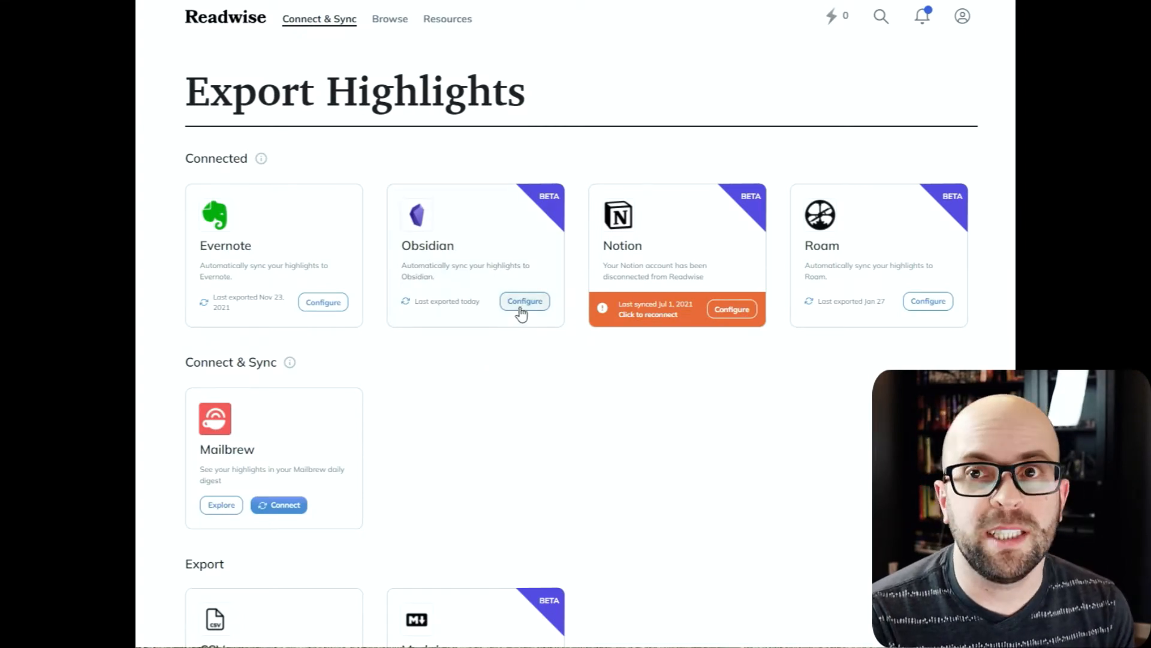
Step: Configure the Obsidian export in Readwise and highlight the title variable in the file name template
left_click(524, 301)
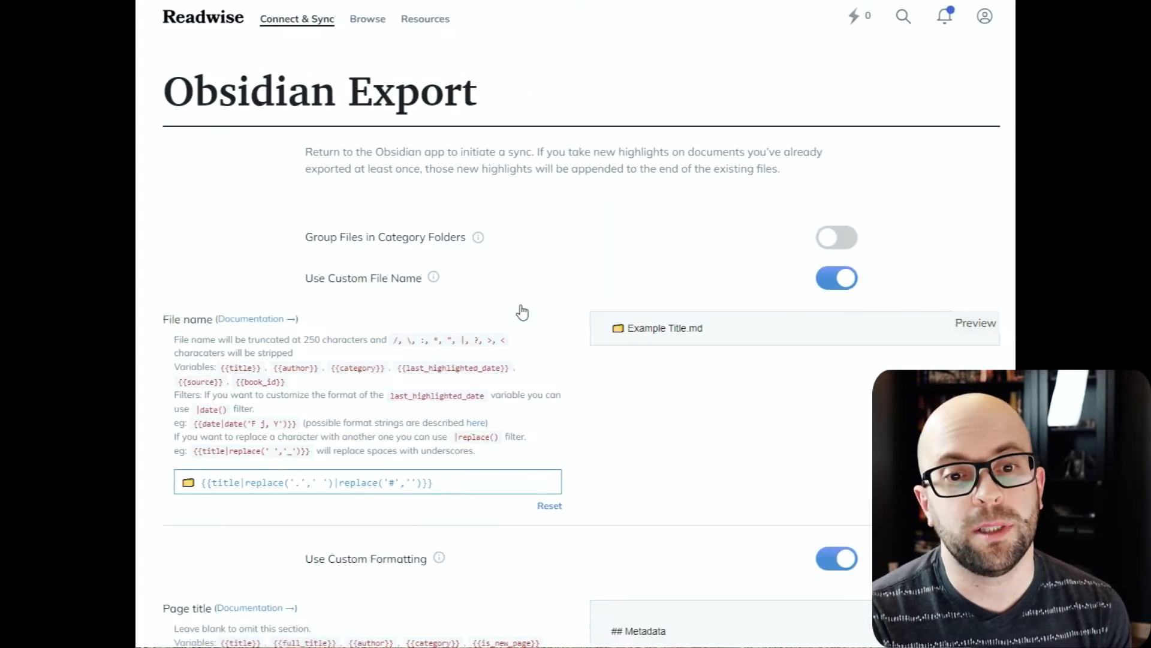
scroll("down", 3)
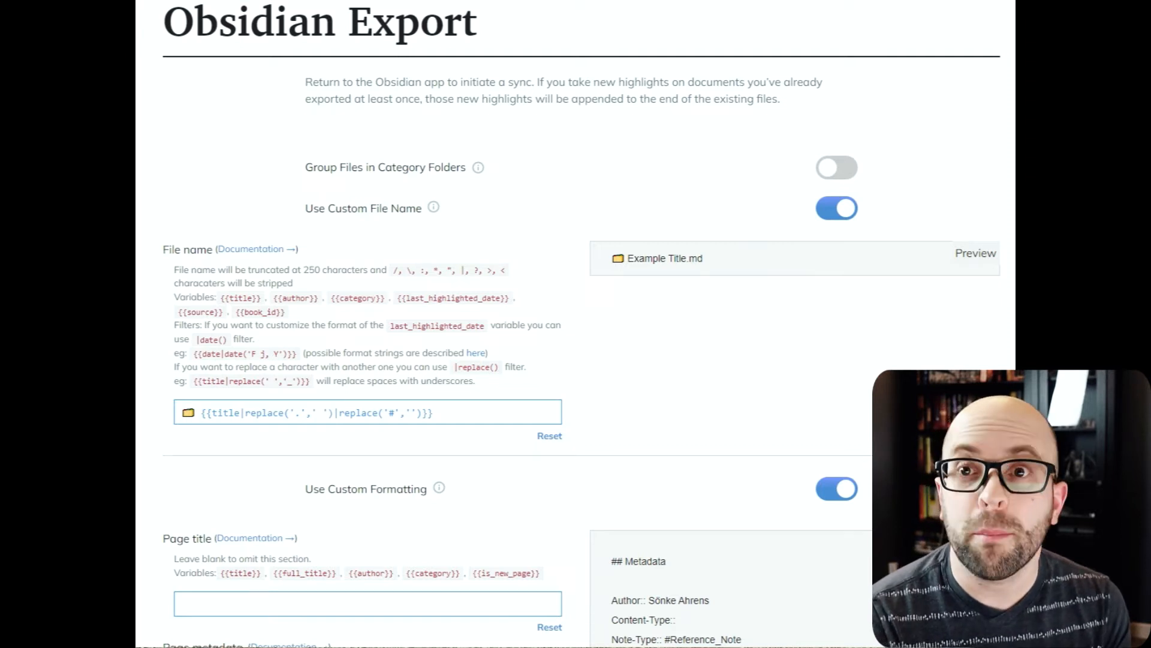
mouse_move(146, 301)
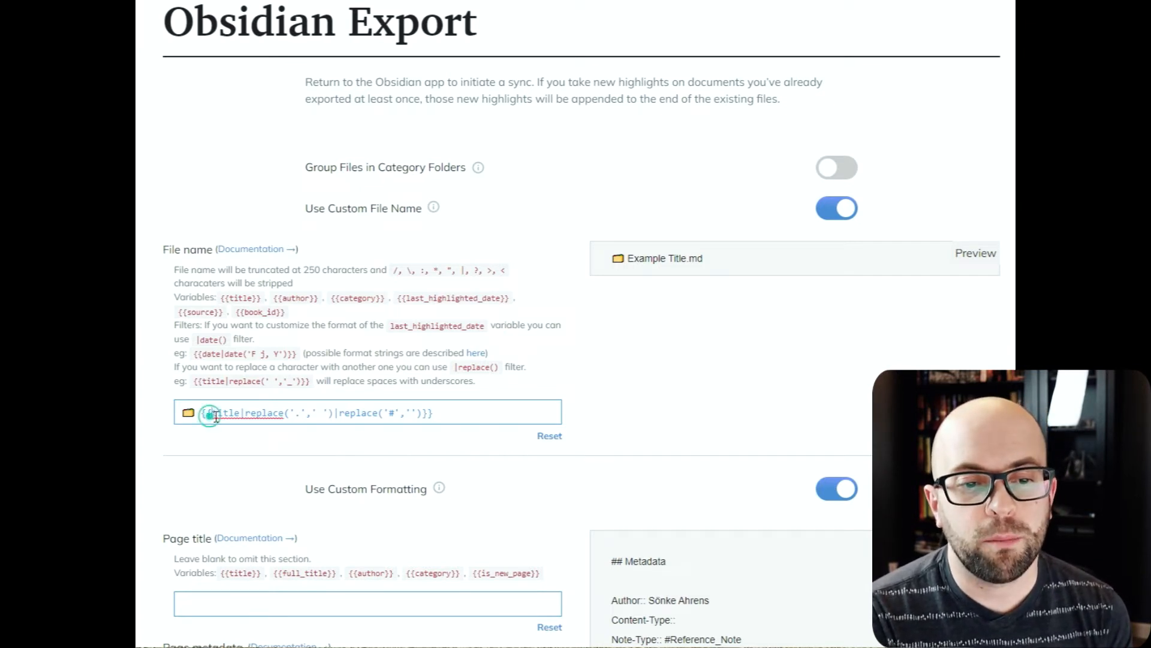
double_click(226, 411)
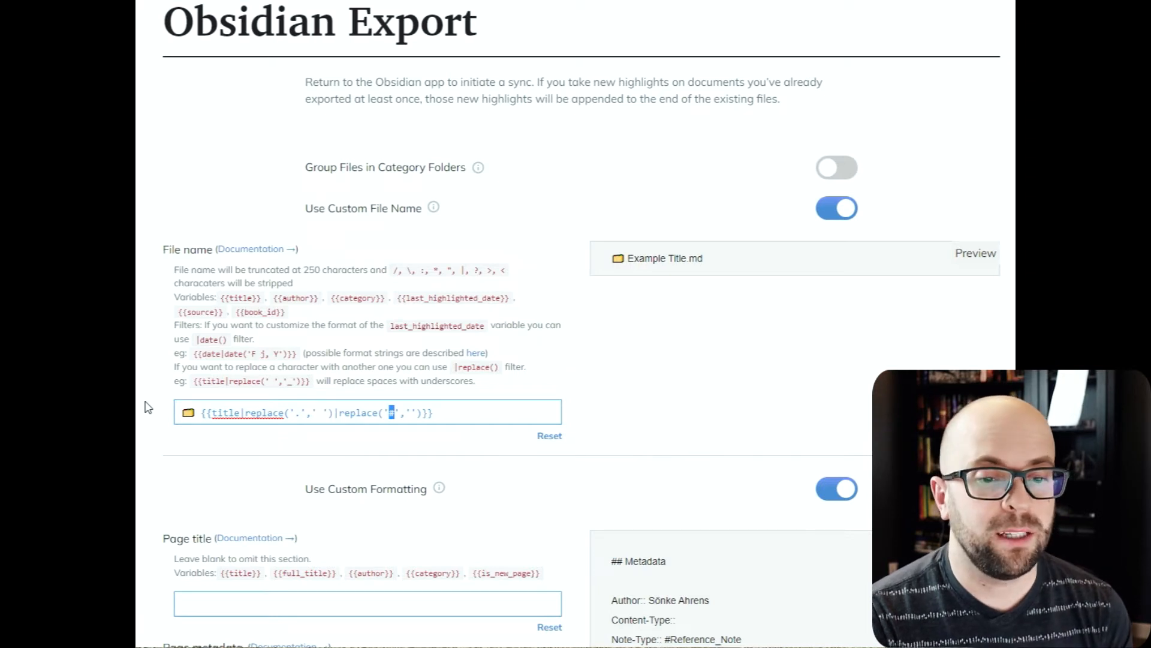
Step: Scroll to the Page metadata section that tags podcast exports with #Inbox
scroll("down", 3)
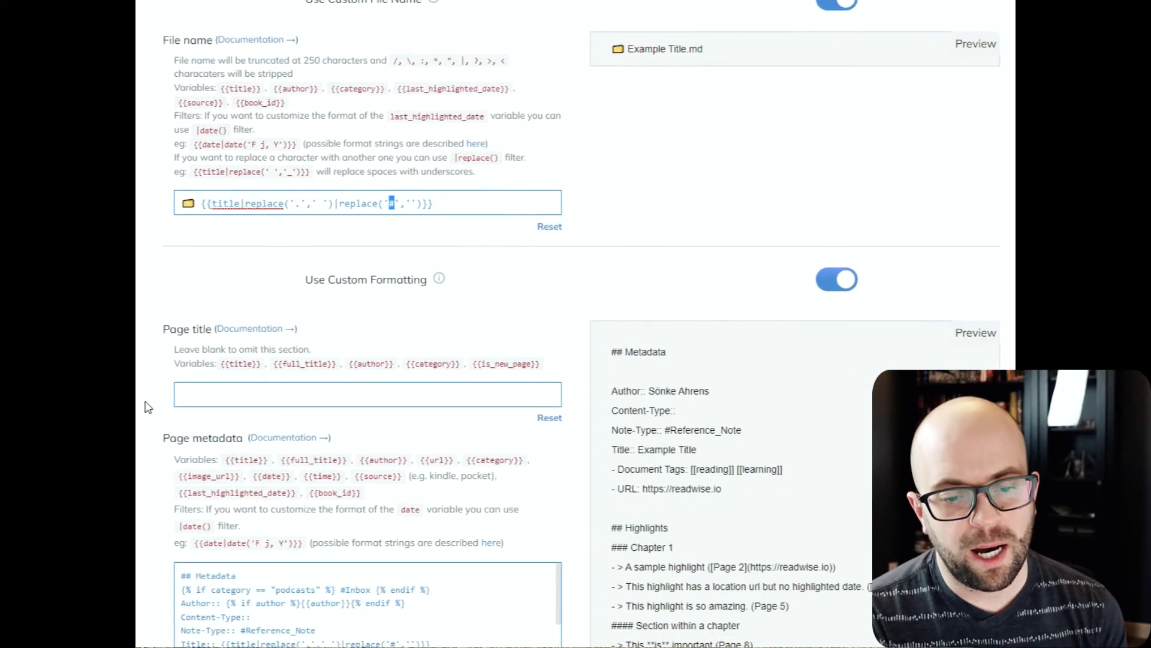
scroll("down", 3)
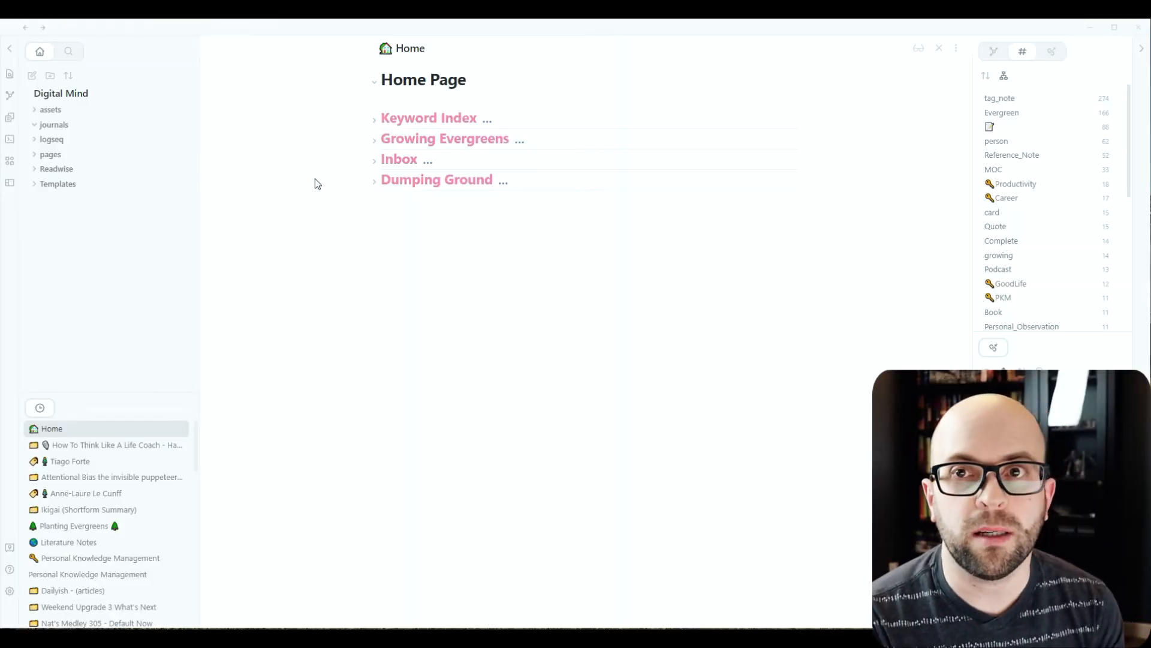
mouse_move(108, 438)
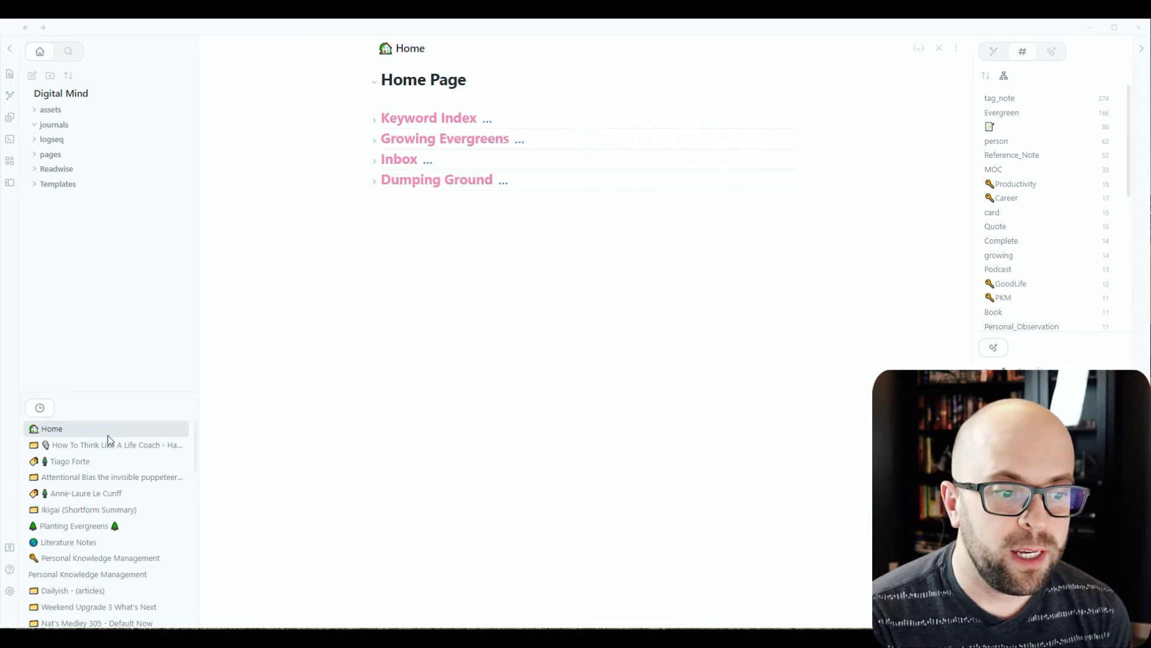
left_click(10, 590)
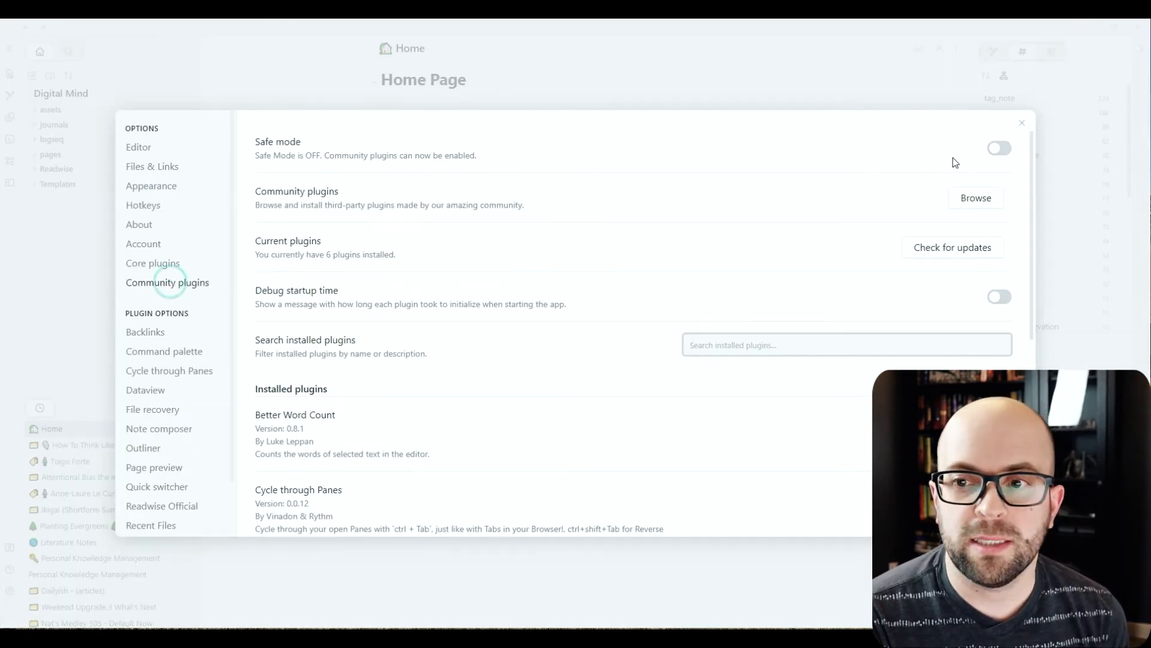
left_click(975, 198)
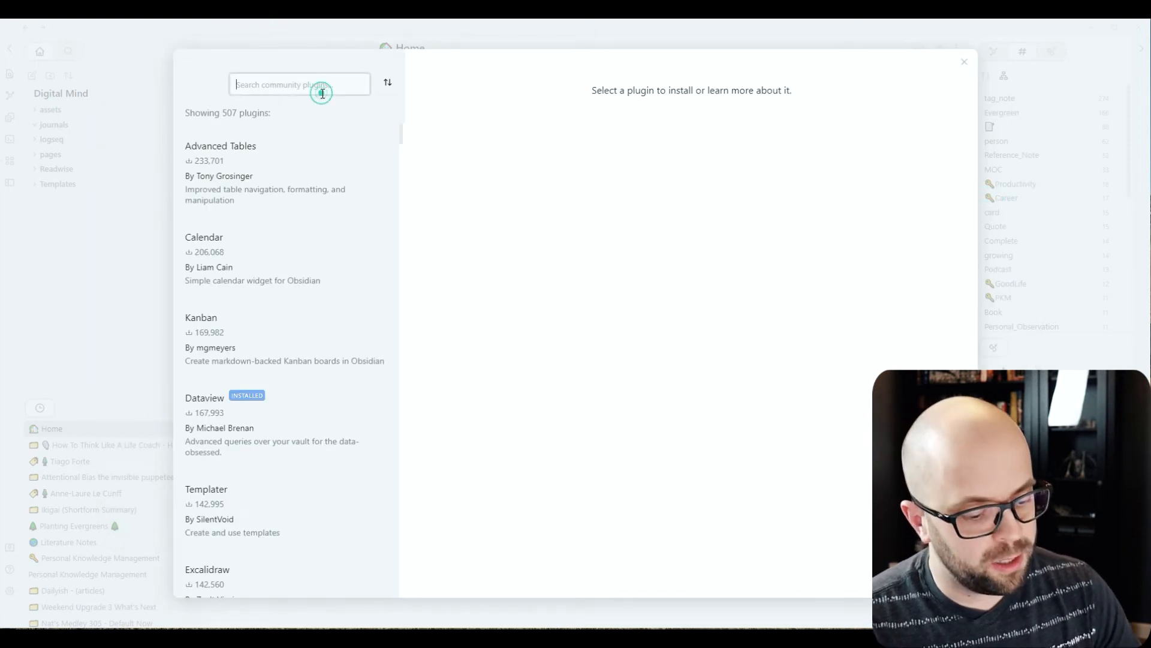
type("dat")
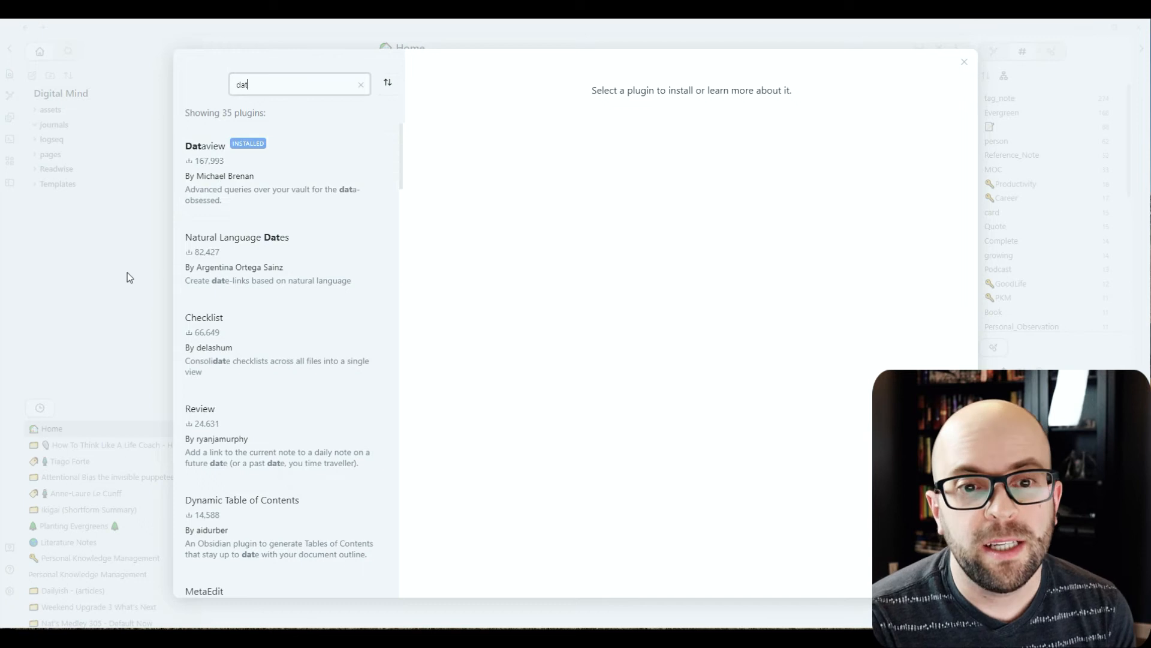
left_click(964, 61)
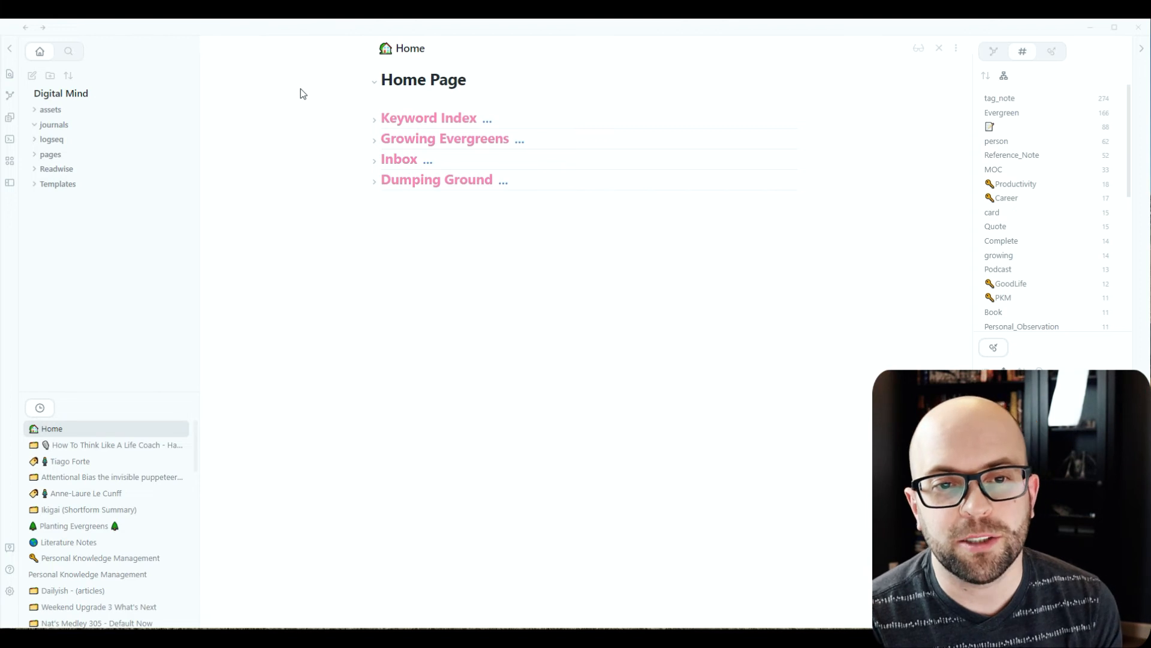
mouse_move(357, 160)
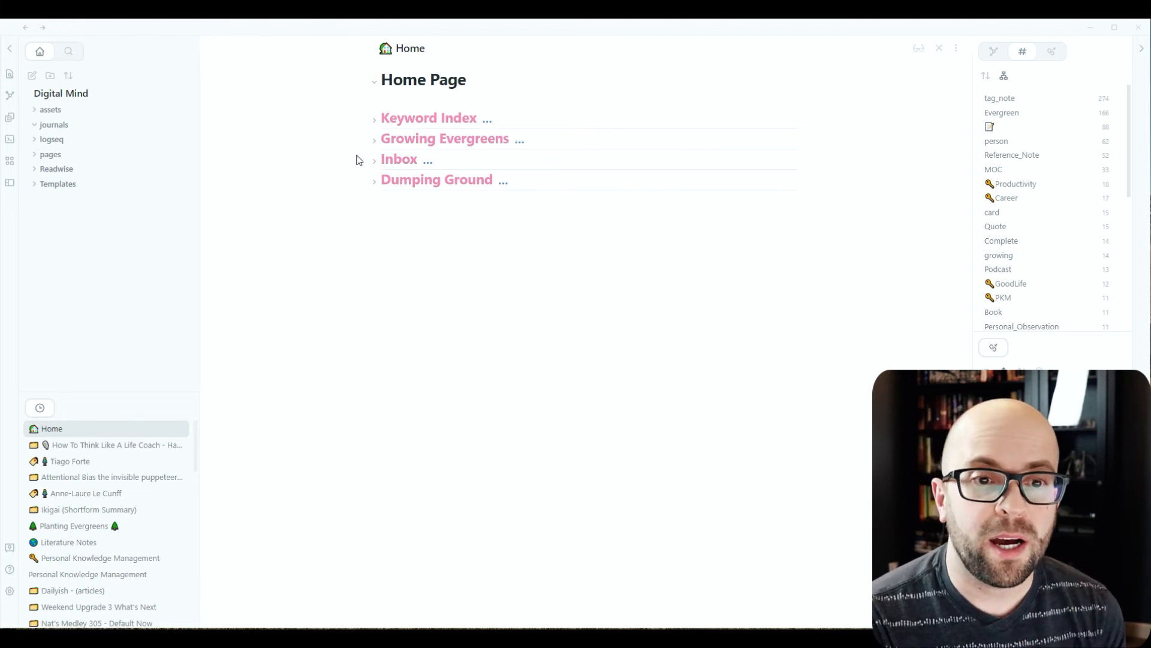
Step: Unfold the Inbox list and open the How To Think Like A Life Coach note
left_click(374, 159)
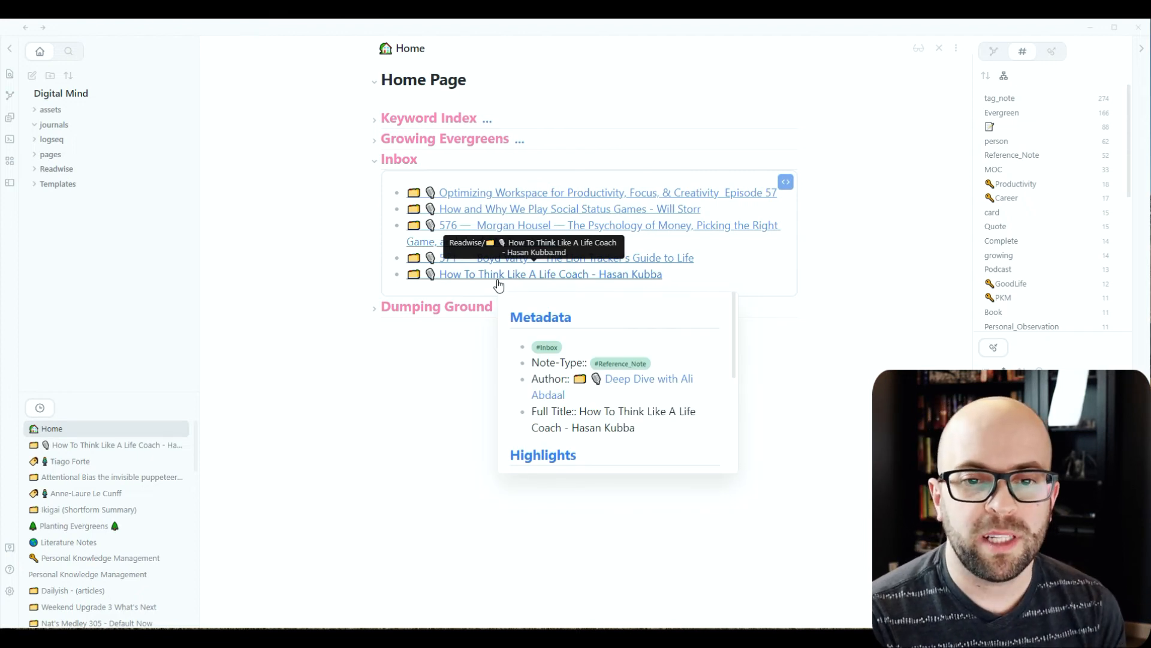
left_click(551, 274)
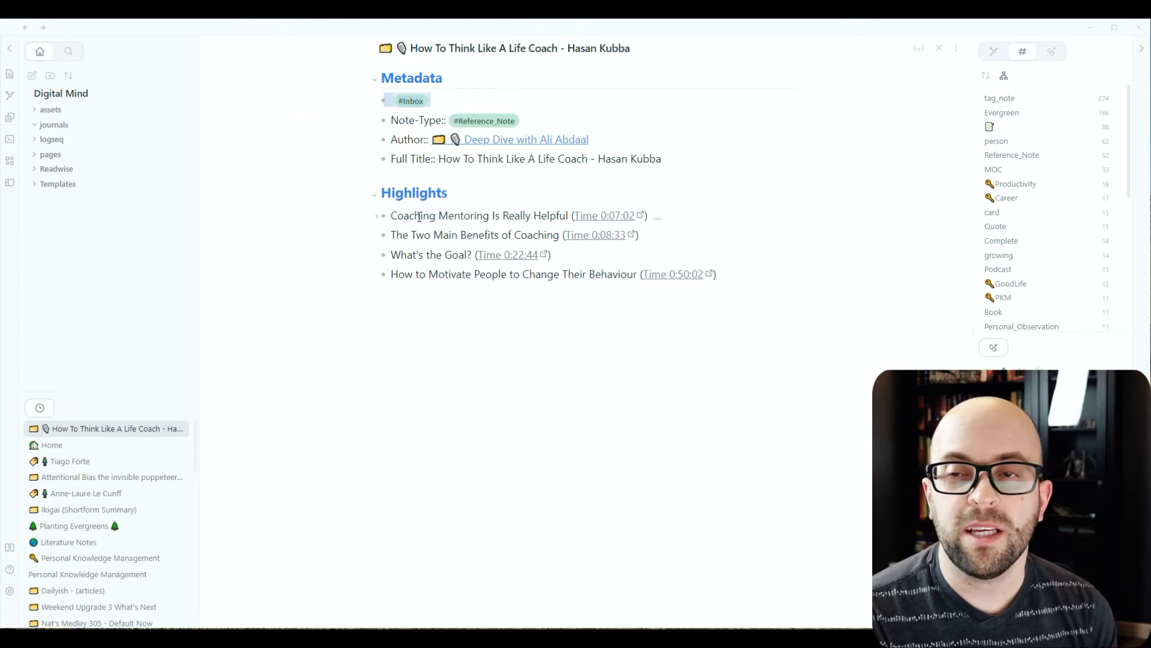
mouse_move(428, 269)
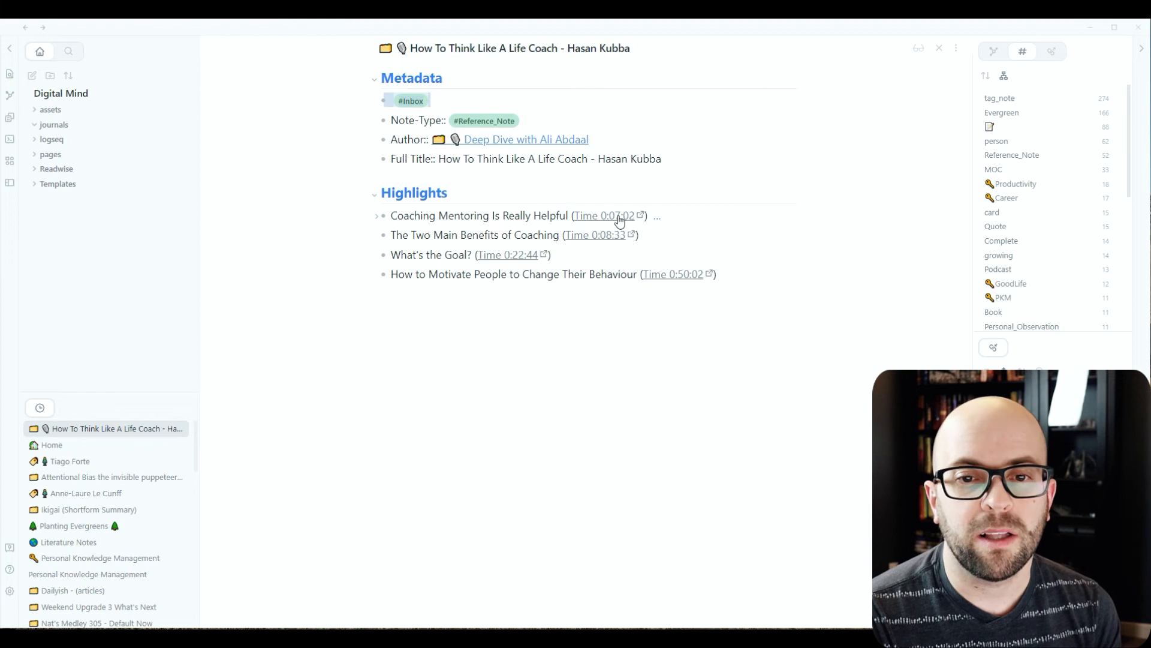
Step: Unfold the first highlight to show its nested Productivity-tagged note, then return to Home
left_click(603, 215)
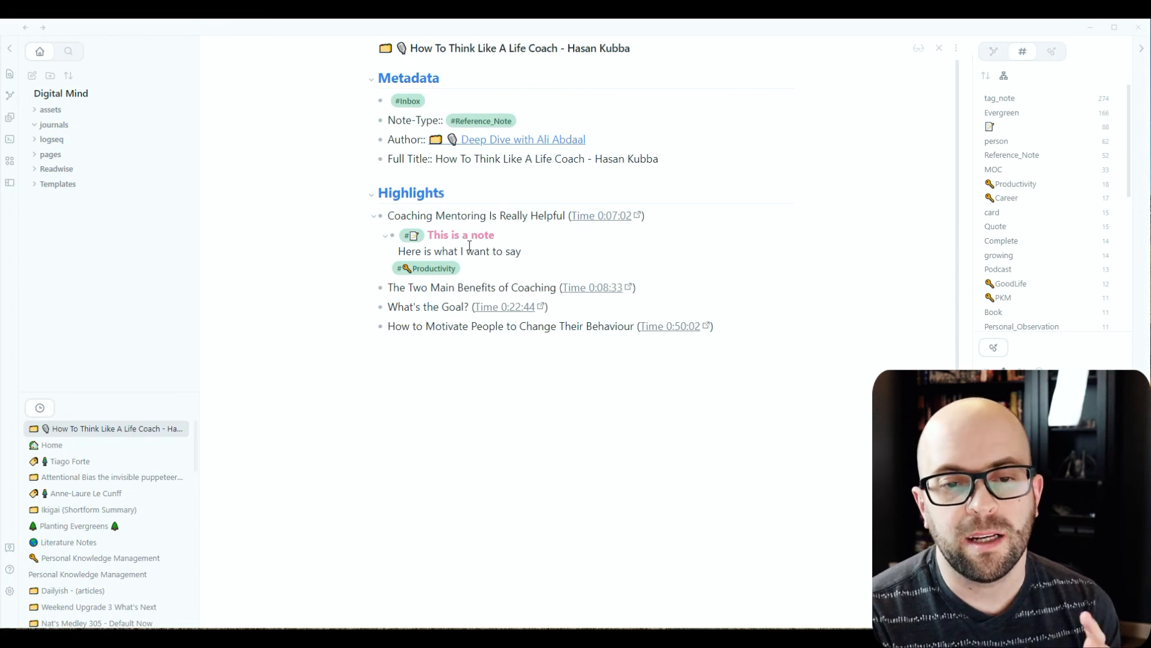
mouse_move(339, 256)
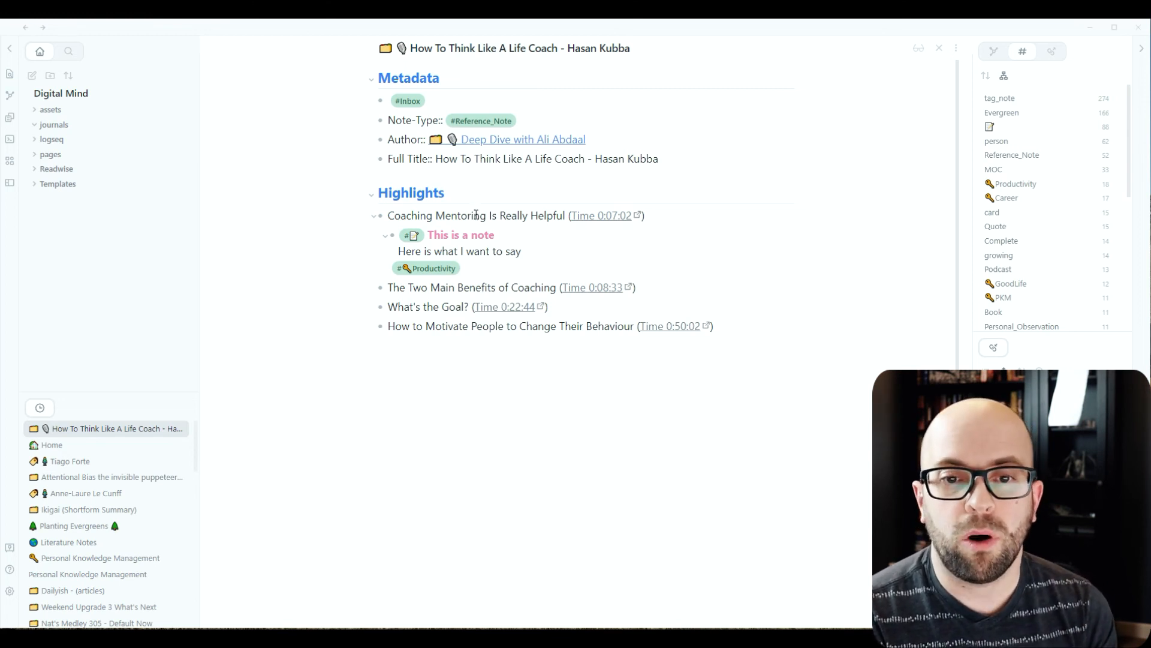
left_click(407, 101)
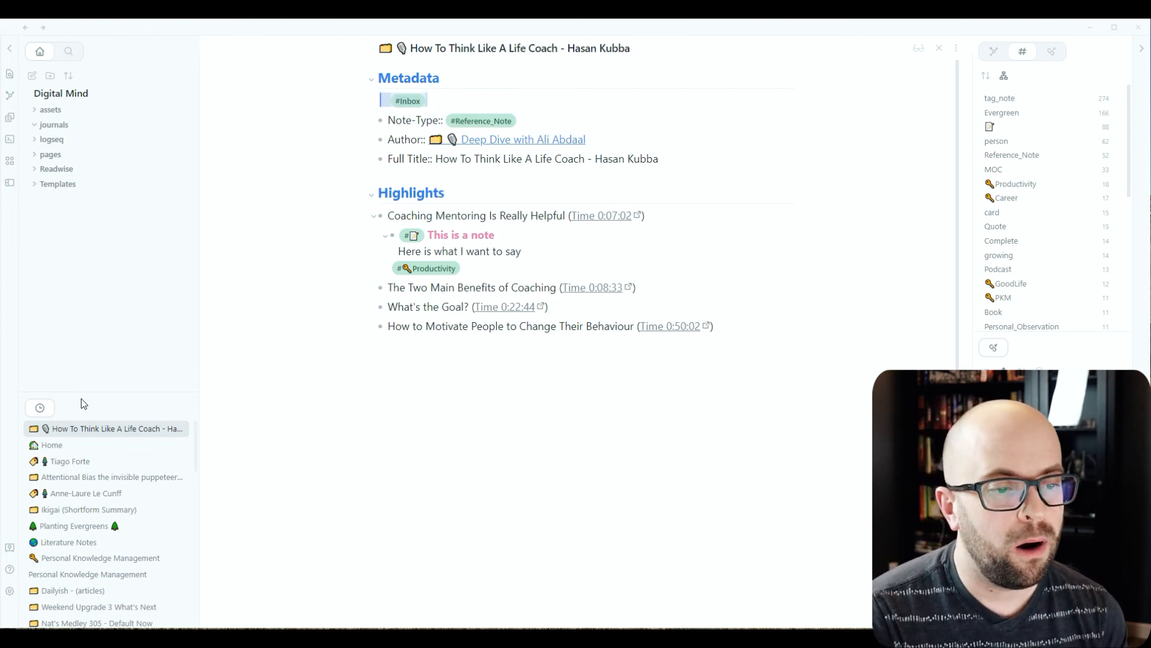
left_click(52, 443)
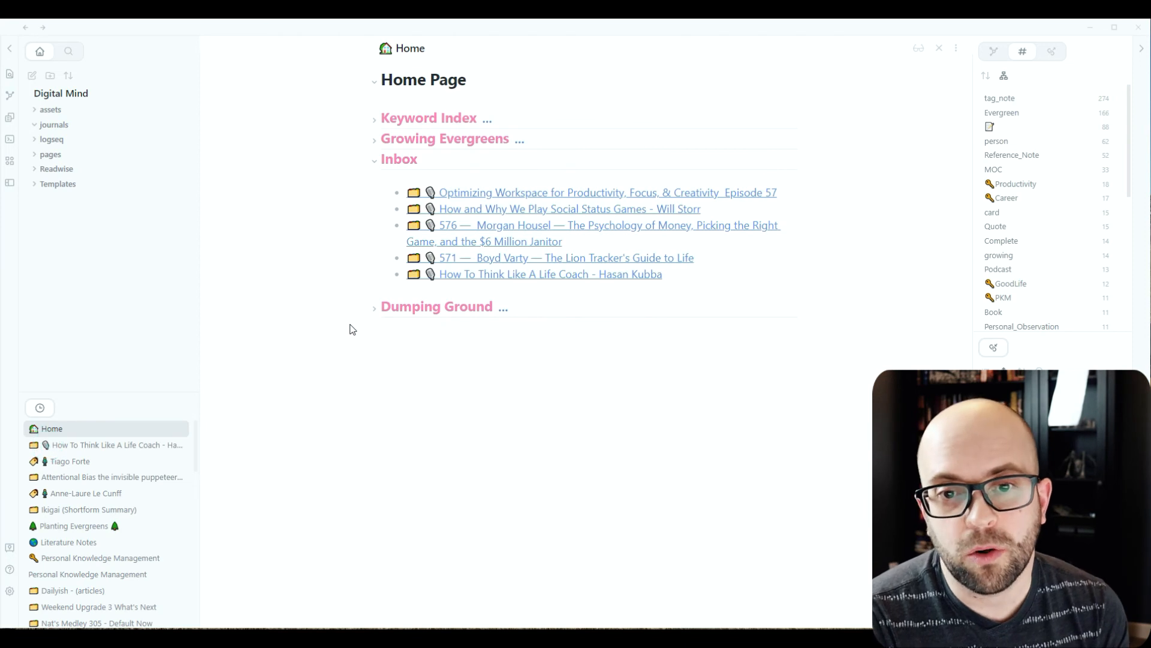